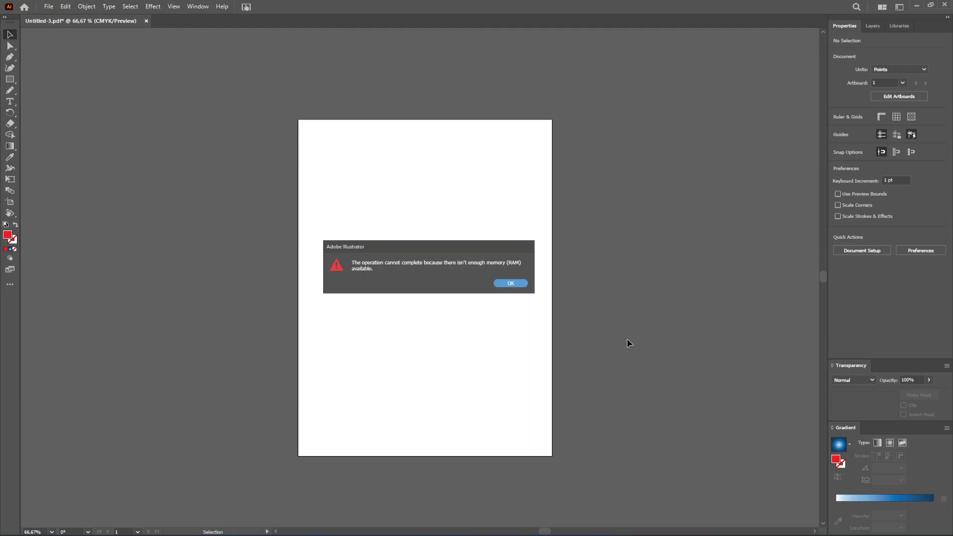
pyautogui.moveTo(614, 321)
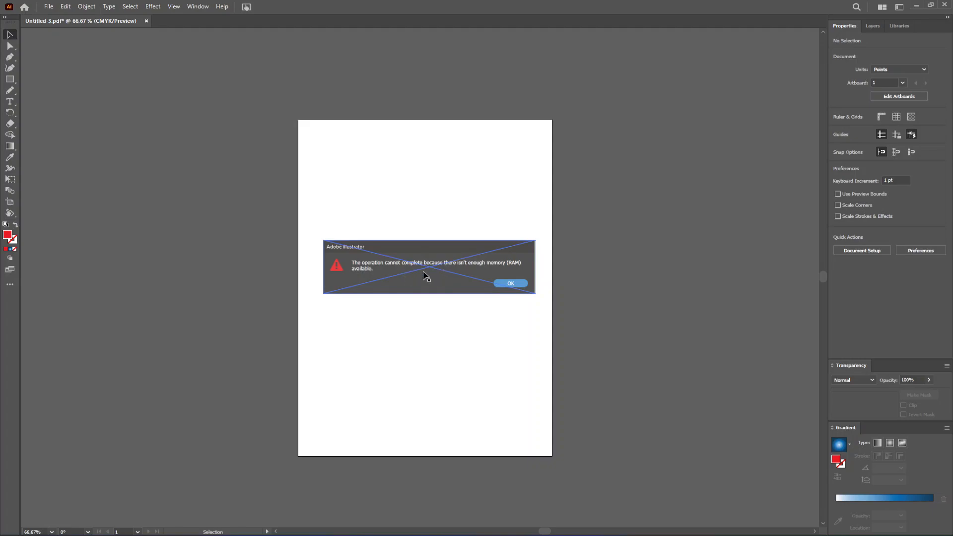
pyautogui.moveTo(438, 271)
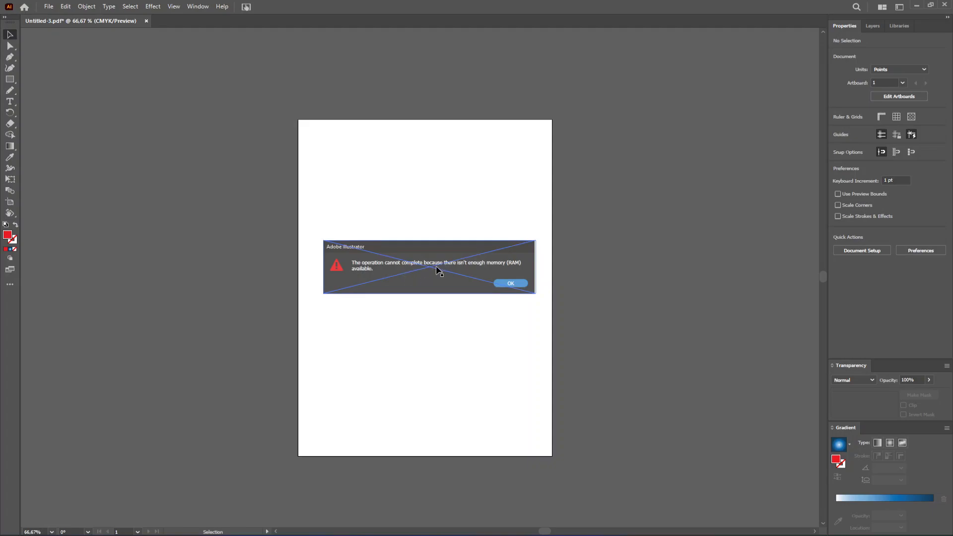
pyautogui.moveTo(443, 279)
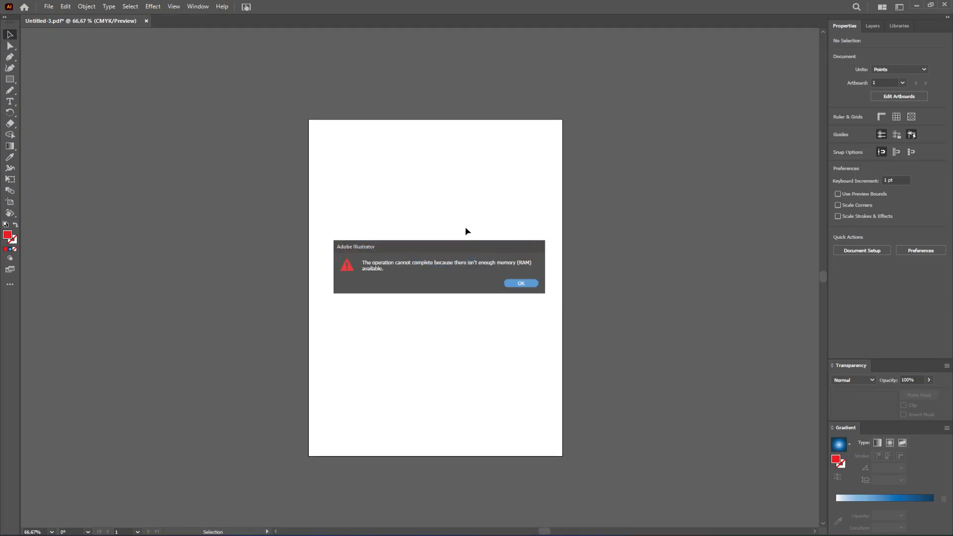
pyautogui.moveTo(457, 211)
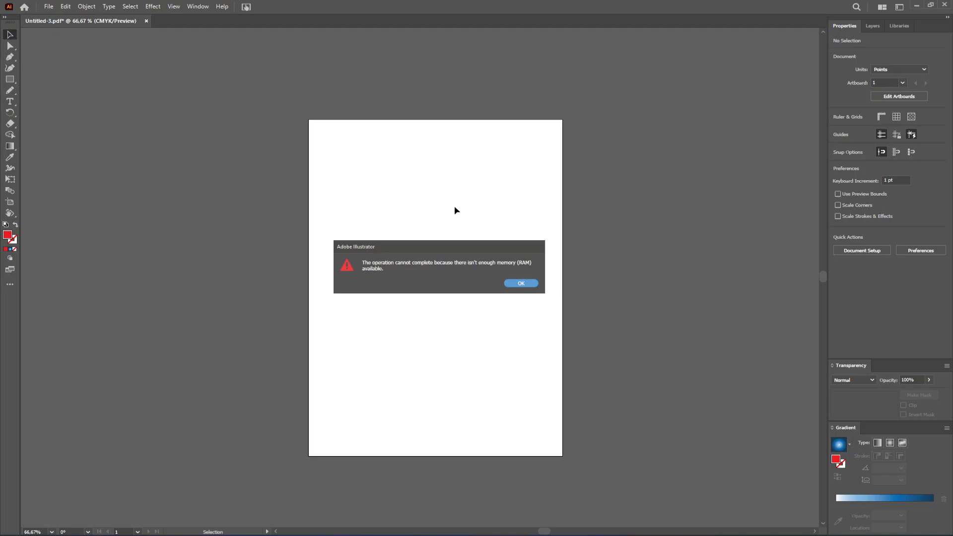
pyautogui.moveTo(64, 7)
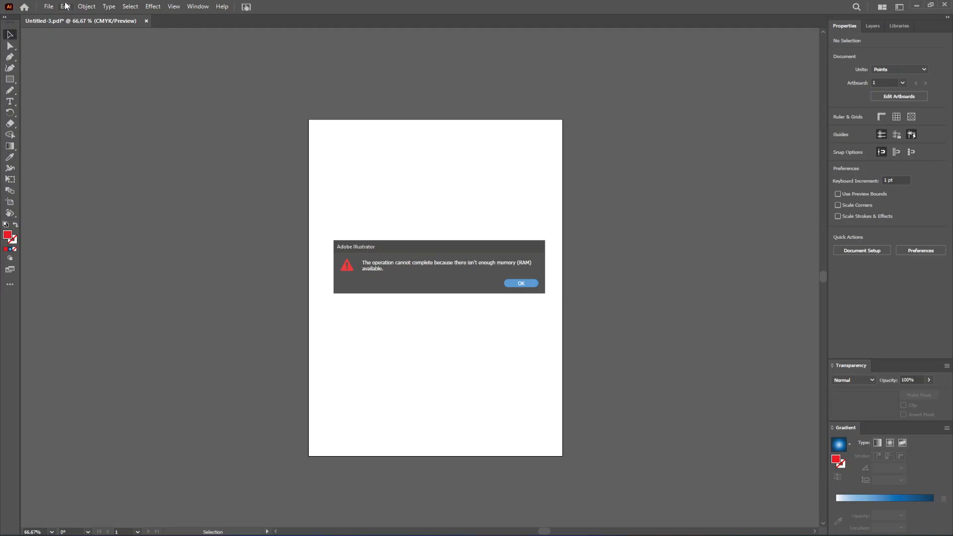
# Step: Show the Preferences submenu from the Edit menu while the out-of-memory alert is up
pyautogui.click(66, 6)
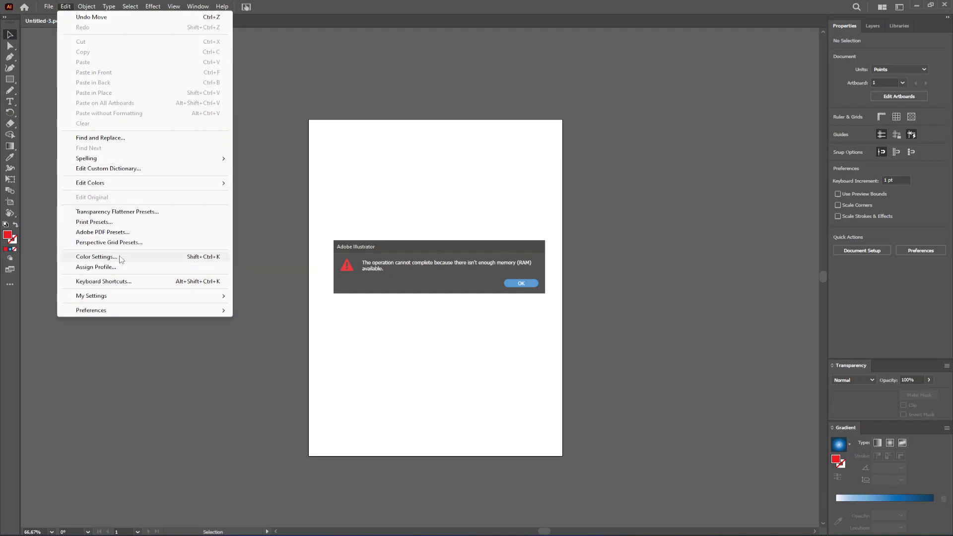
pyautogui.click(91, 310)
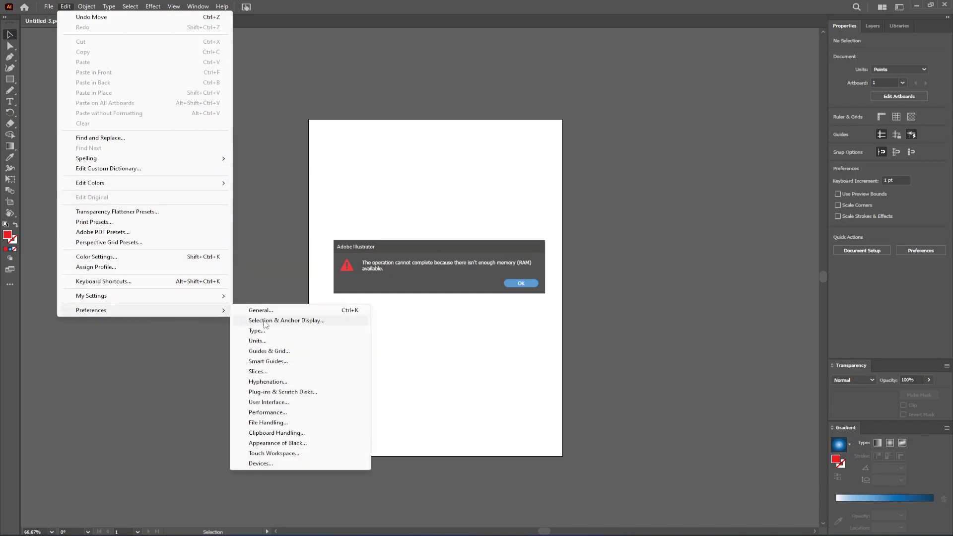
pyautogui.moveTo(292, 396)
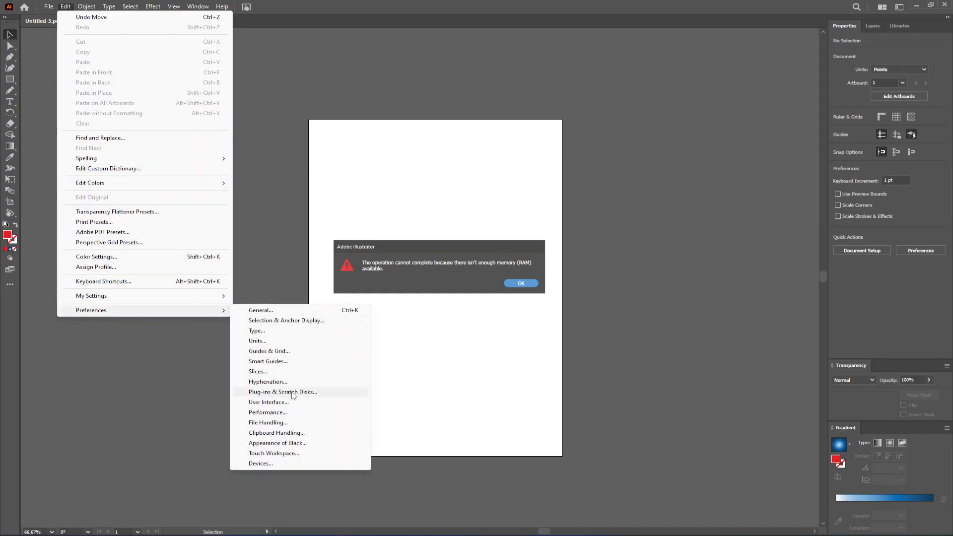
# Step: In Plug-ins & Scratch Disks preferences, change the Secondary scratch disk from None to C:\
pyautogui.click(283, 391)
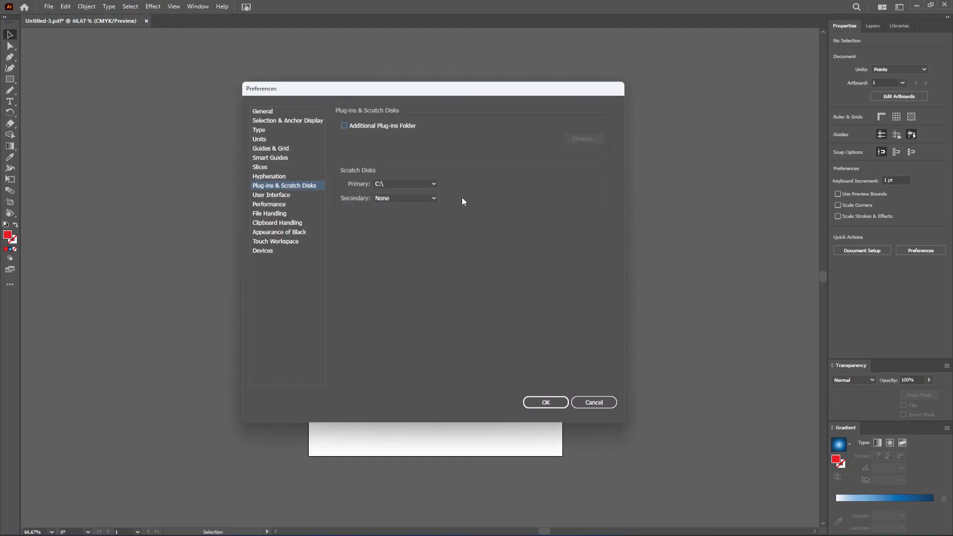
pyautogui.moveTo(451, 221)
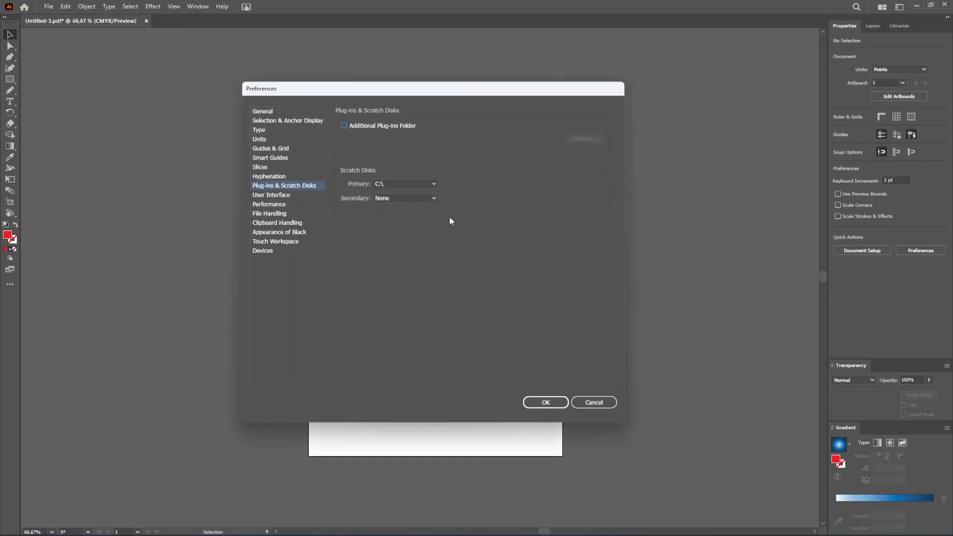
pyautogui.moveTo(374, 199)
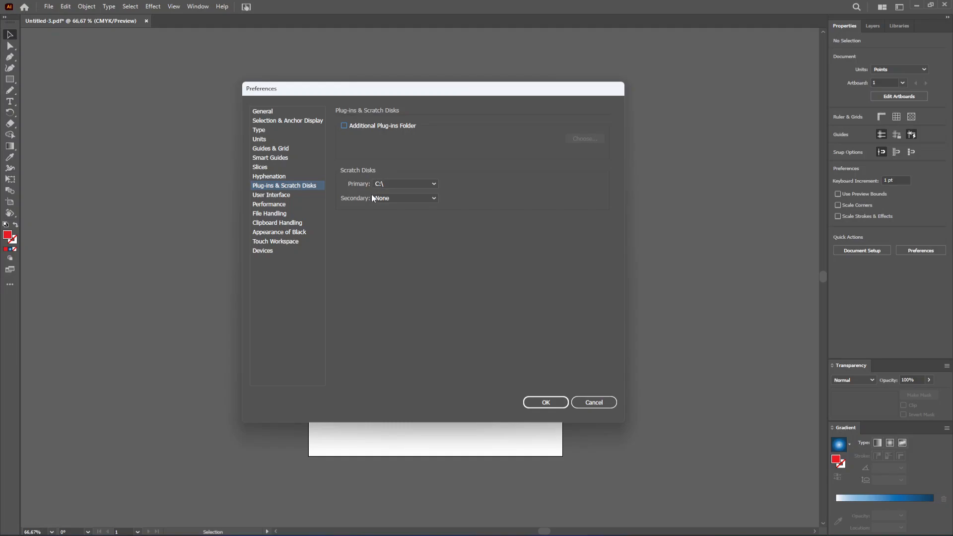
pyautogui.click(432, 198)
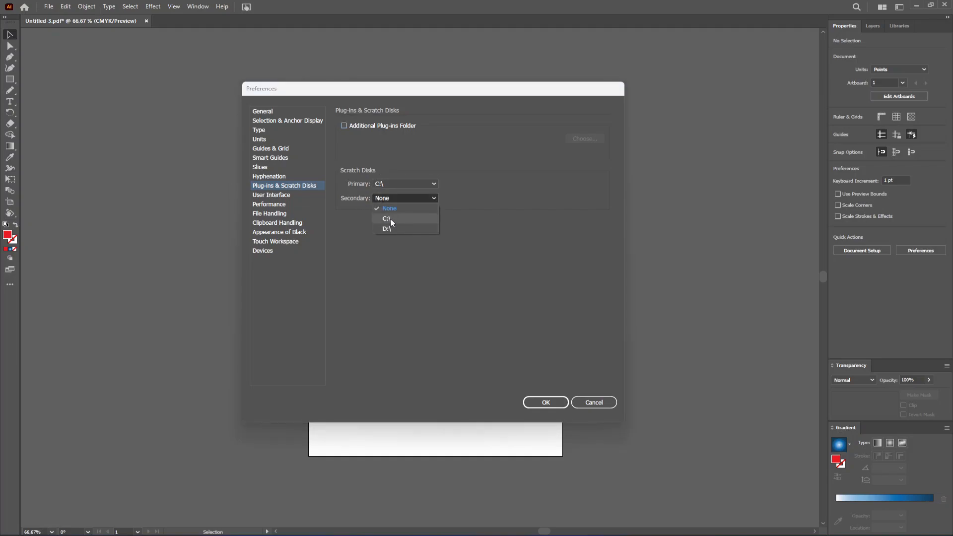
pyautogui.click(386, 219)
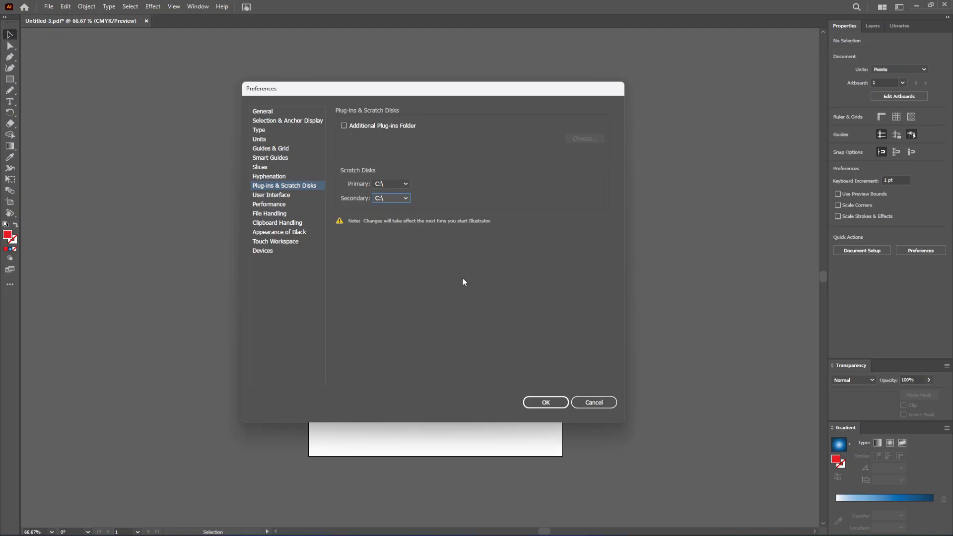
pyautogui.moveTo(470, 290)
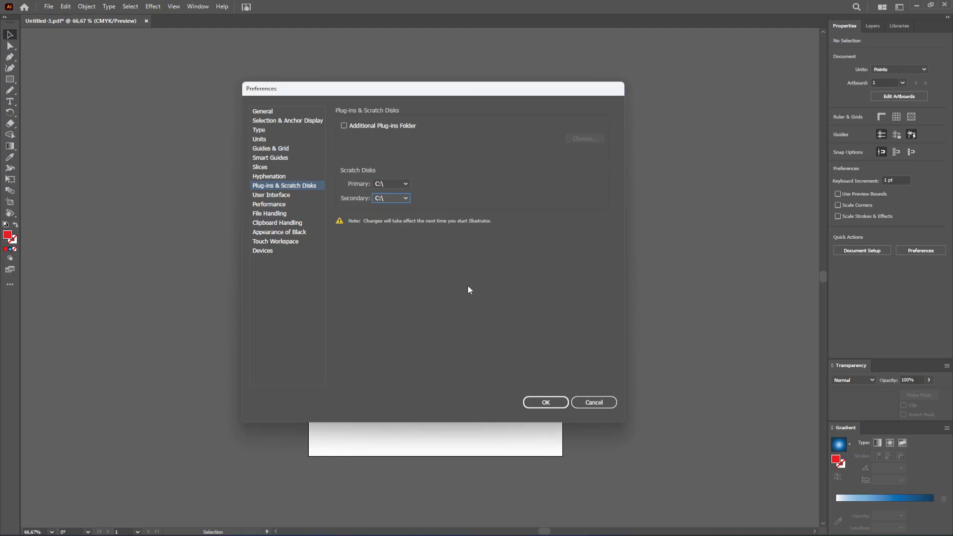
pyautogui.moveTo(476, 266)
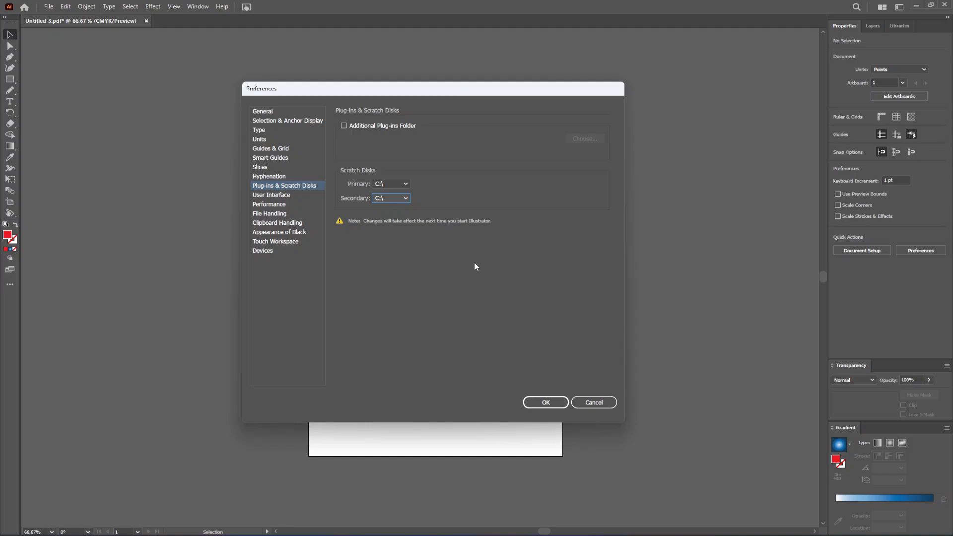
pyautogui.moveTo(456, 241)
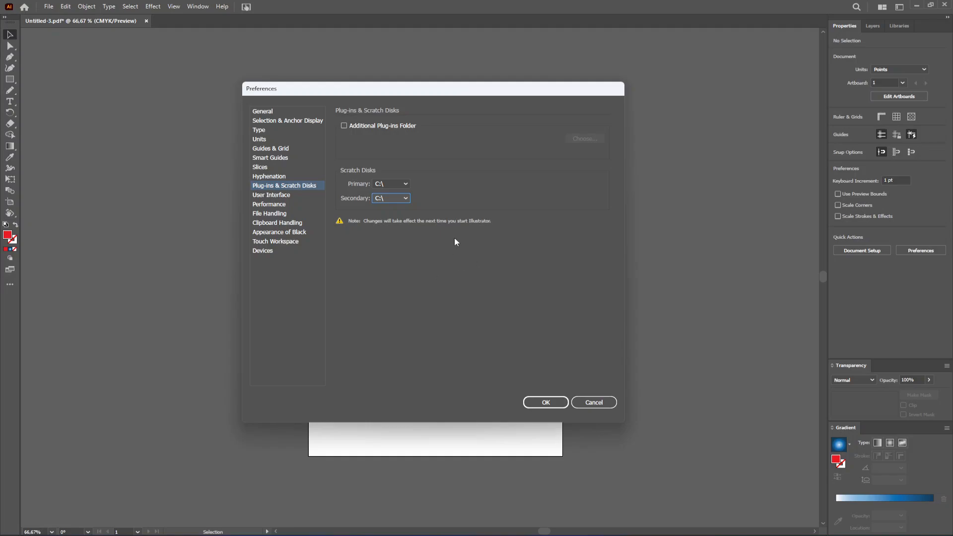
pyautogui.moveTo(495, 306)
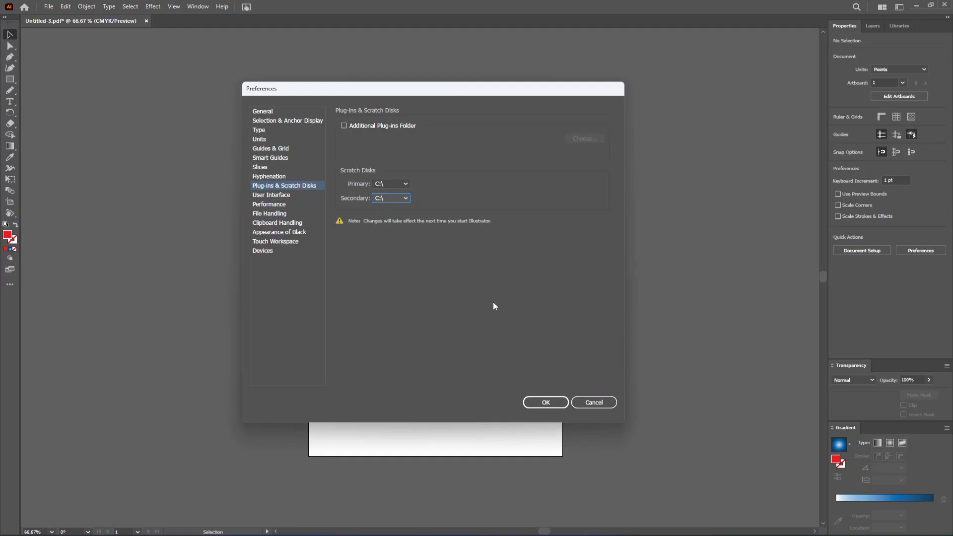
pyautogui.moveTo(546, 383)
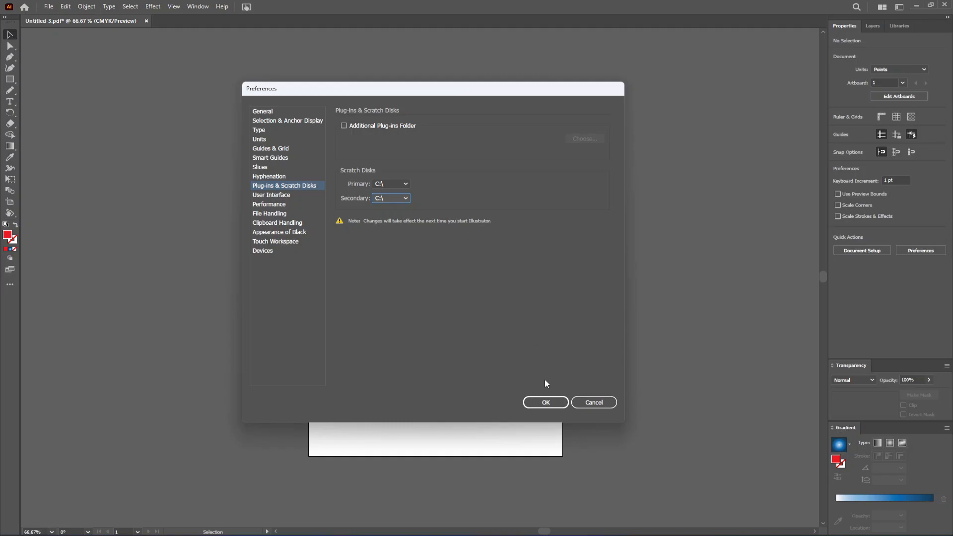
# Step: Confirm the Preferences dialog with OK so the C:\ scratch disk setting is applied
pyautogui.click(545, 402)
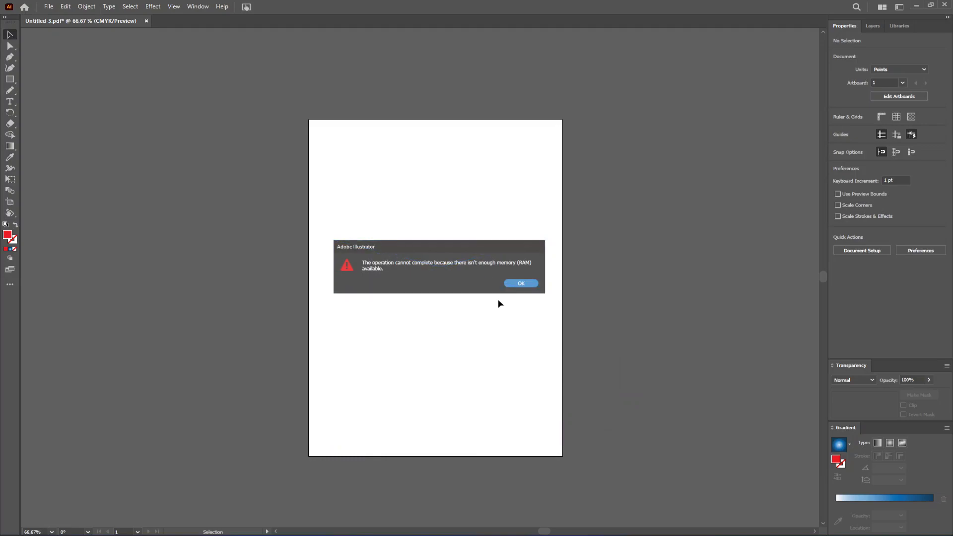
pyautogui.moveTo(666, 252)
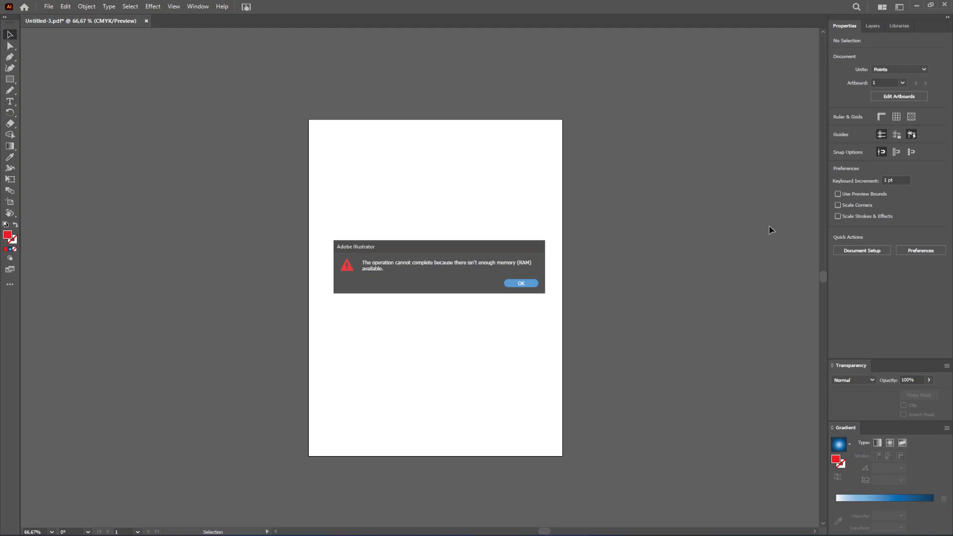
pyautogui.moveTo(591, 238)
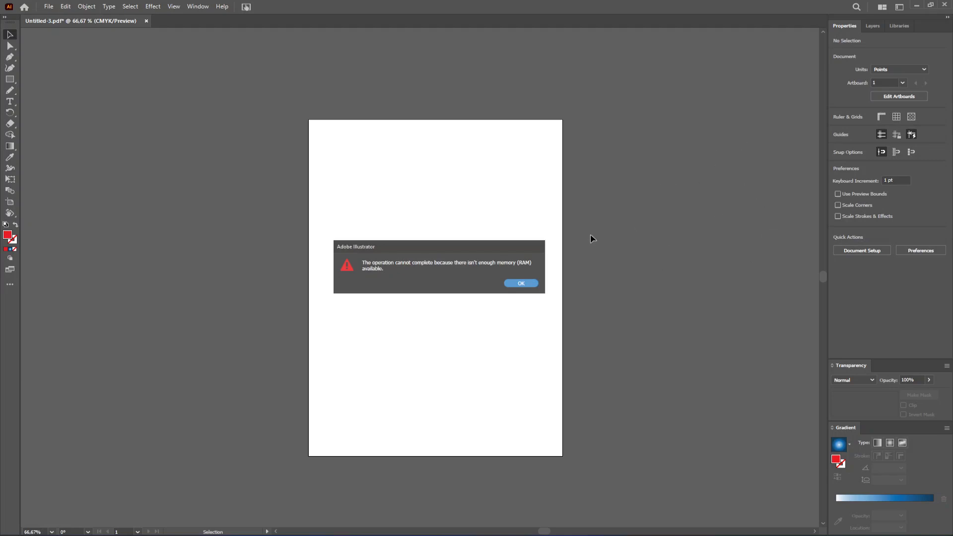
pyautogui.moveTo(633, 266)
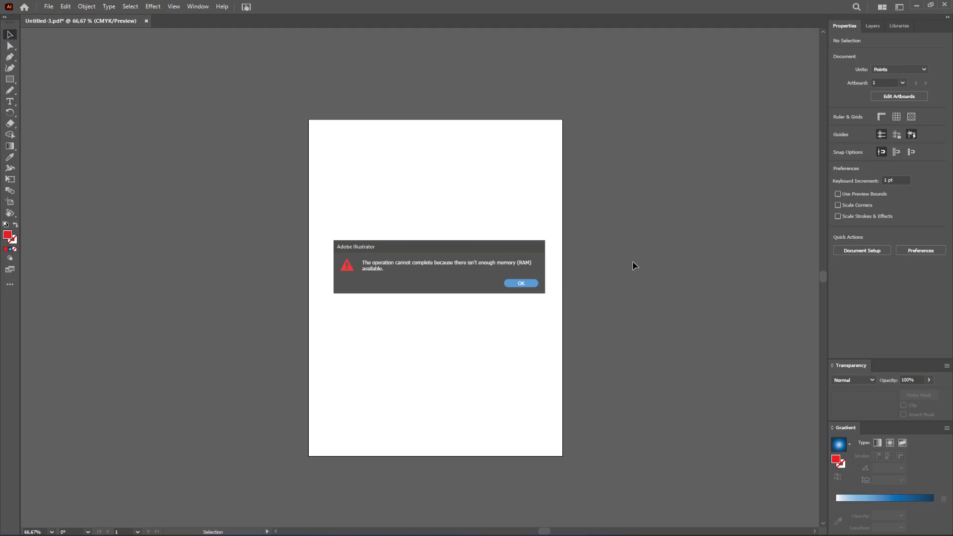
pyautogui.moveTo(616, 269)
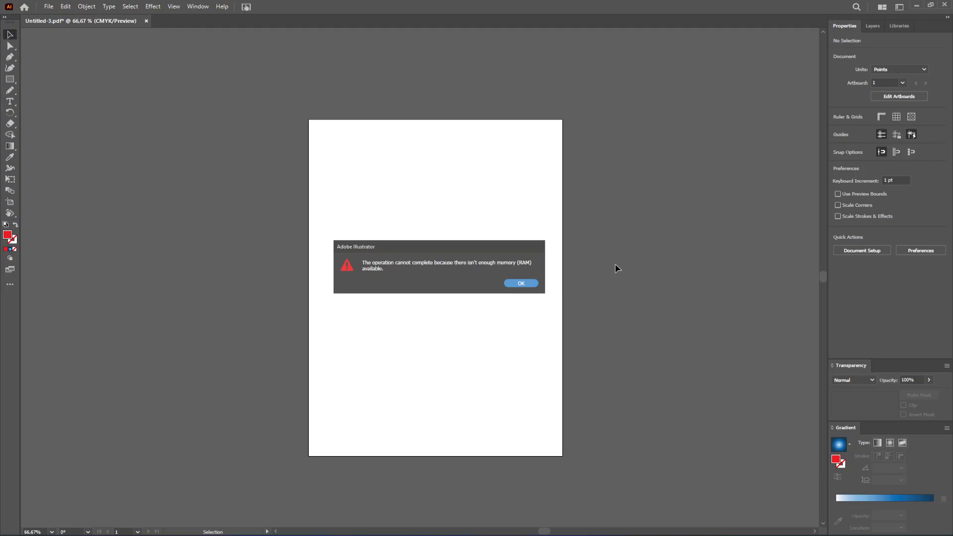
pyautogui.moveTo(635, 269)
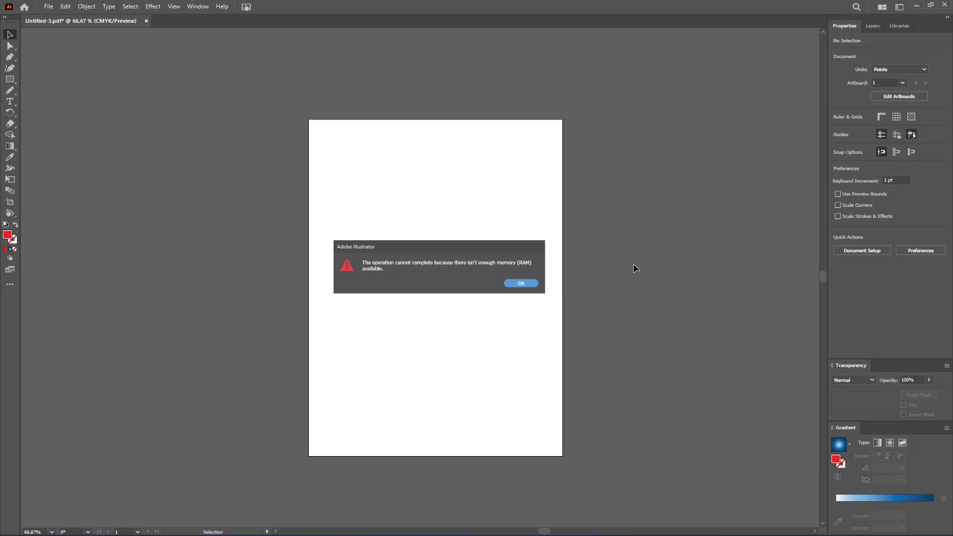
pyautogui.moveTo(671, 255)
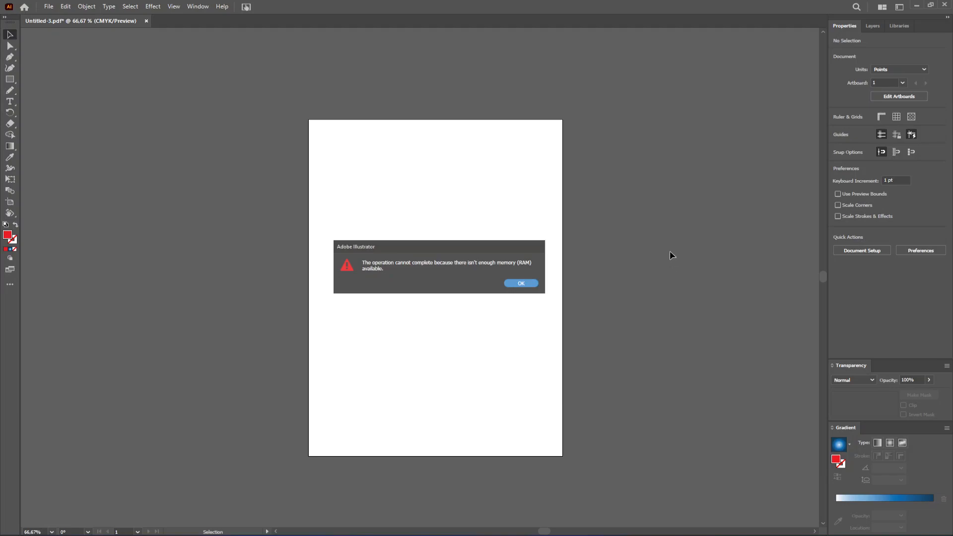
pyautogui.moveTo(618, 214)
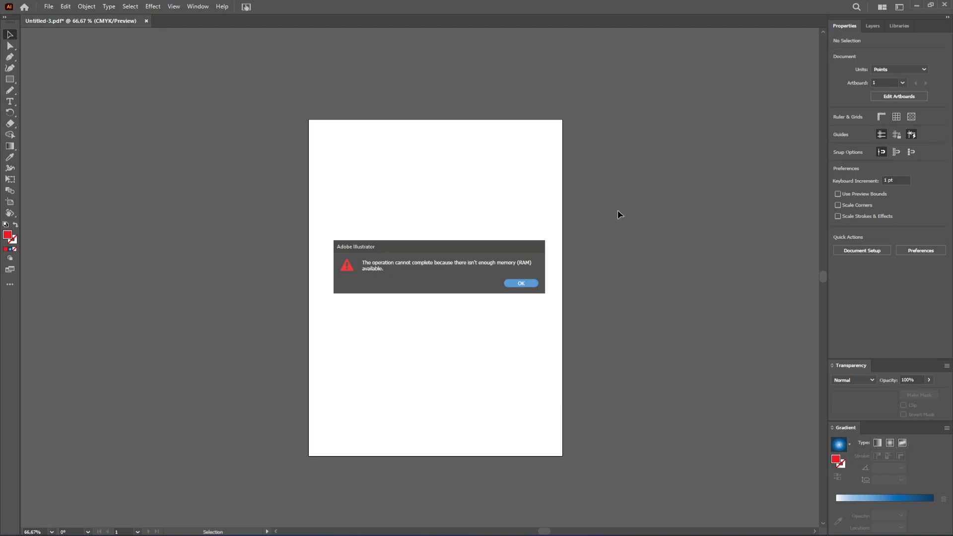
pyautogui.moveTo(625, 249)
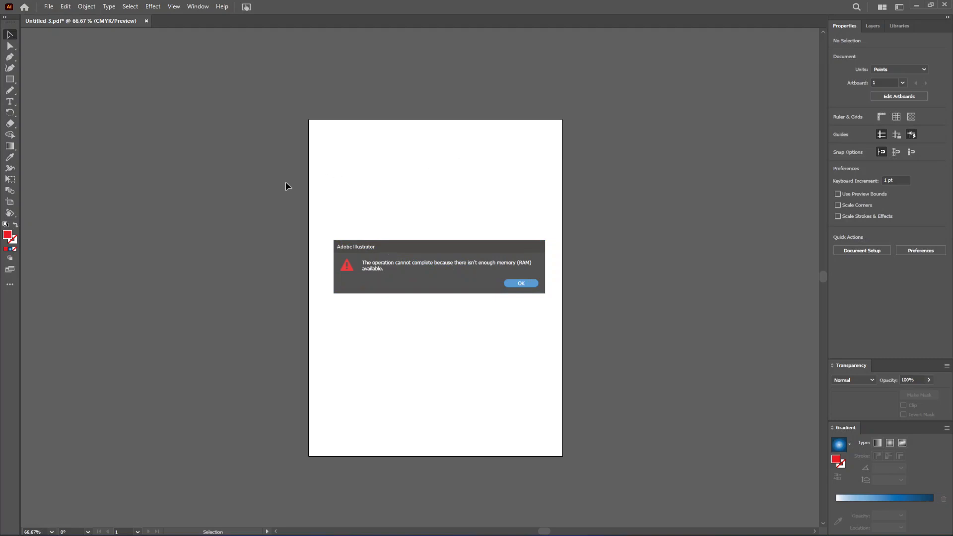
pyautogui.moveTo(651, 254)
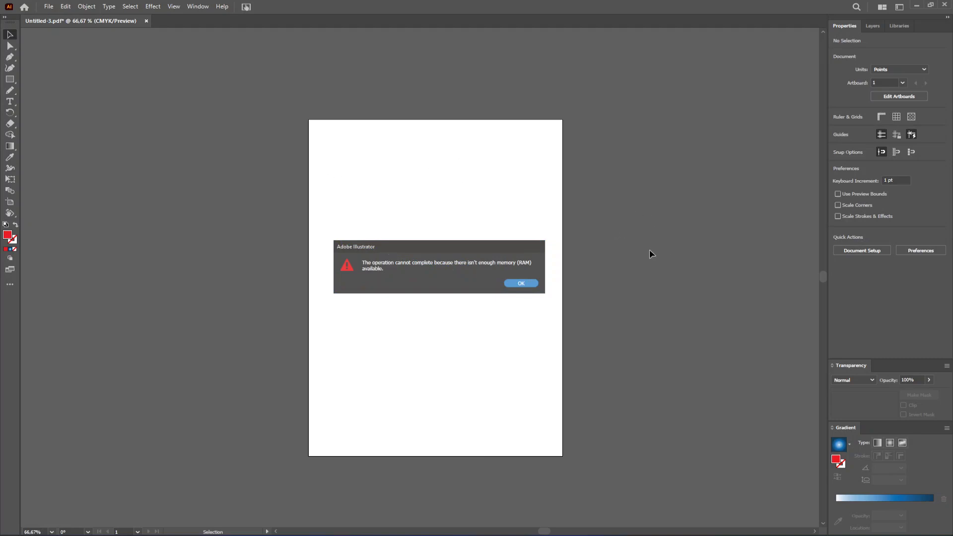
pyautogui.moveTo(639, 266)
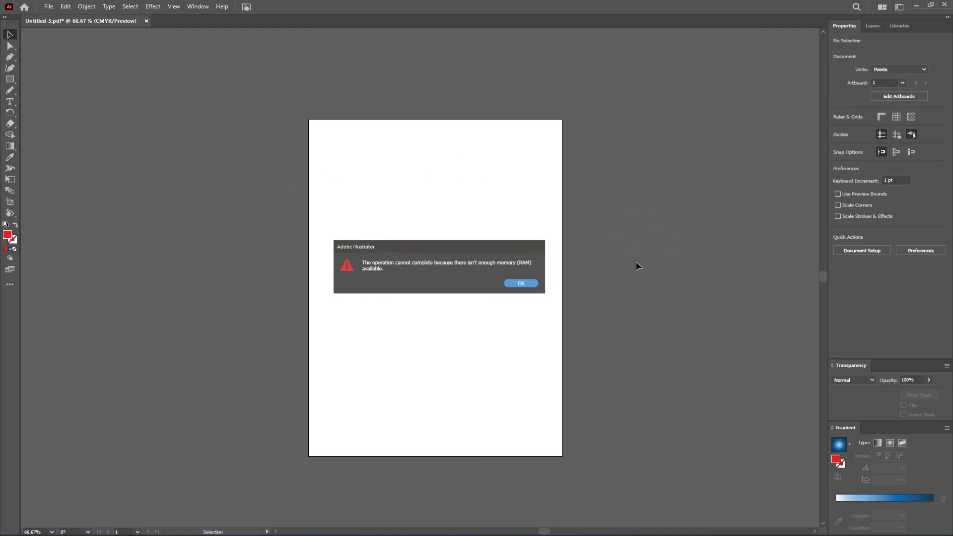
pyautogui.moveTo(629, 274)
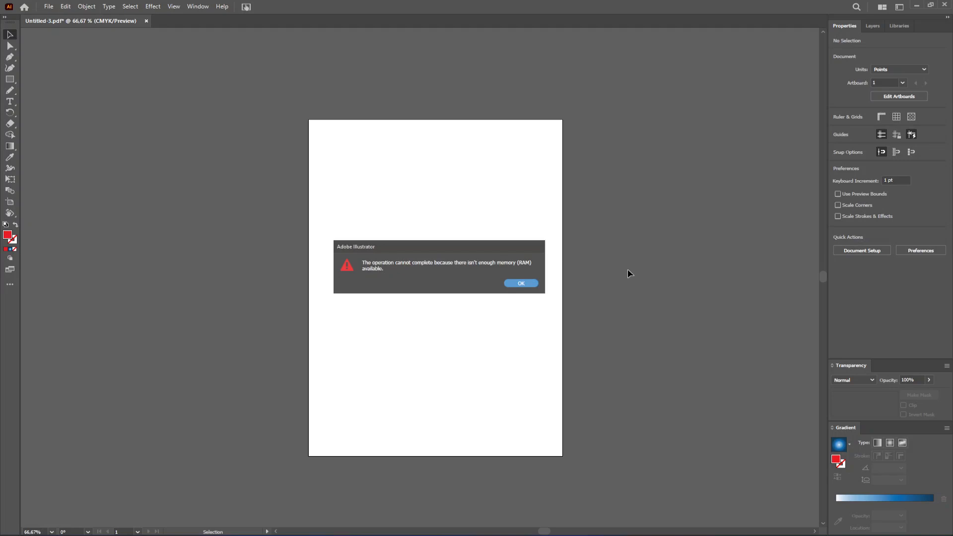